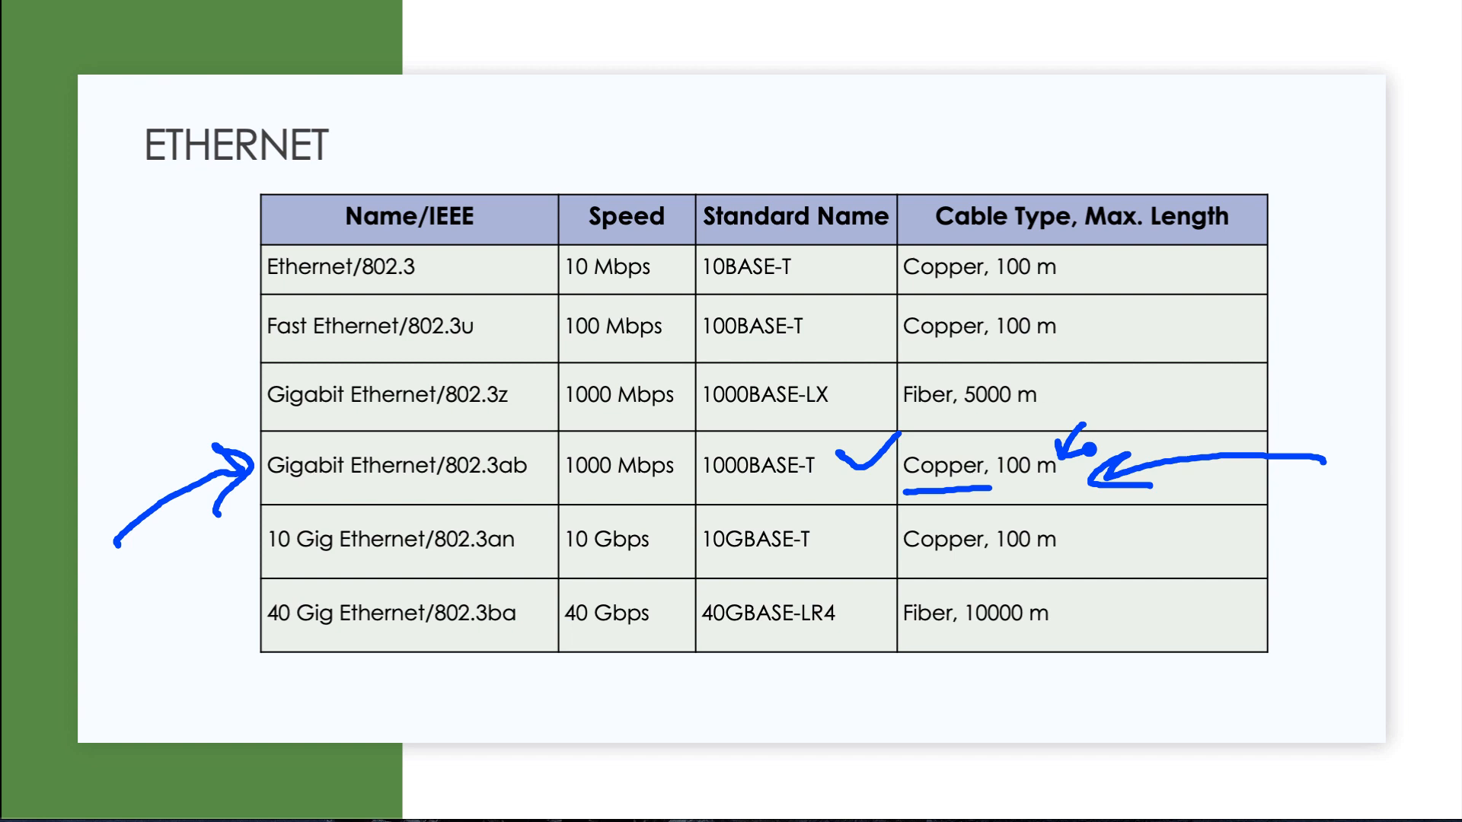
- Ink an arrow at the 40 Gig row, circle 40 Gbps, then advance slides
left_click_drag(140, 715, 240, 664)
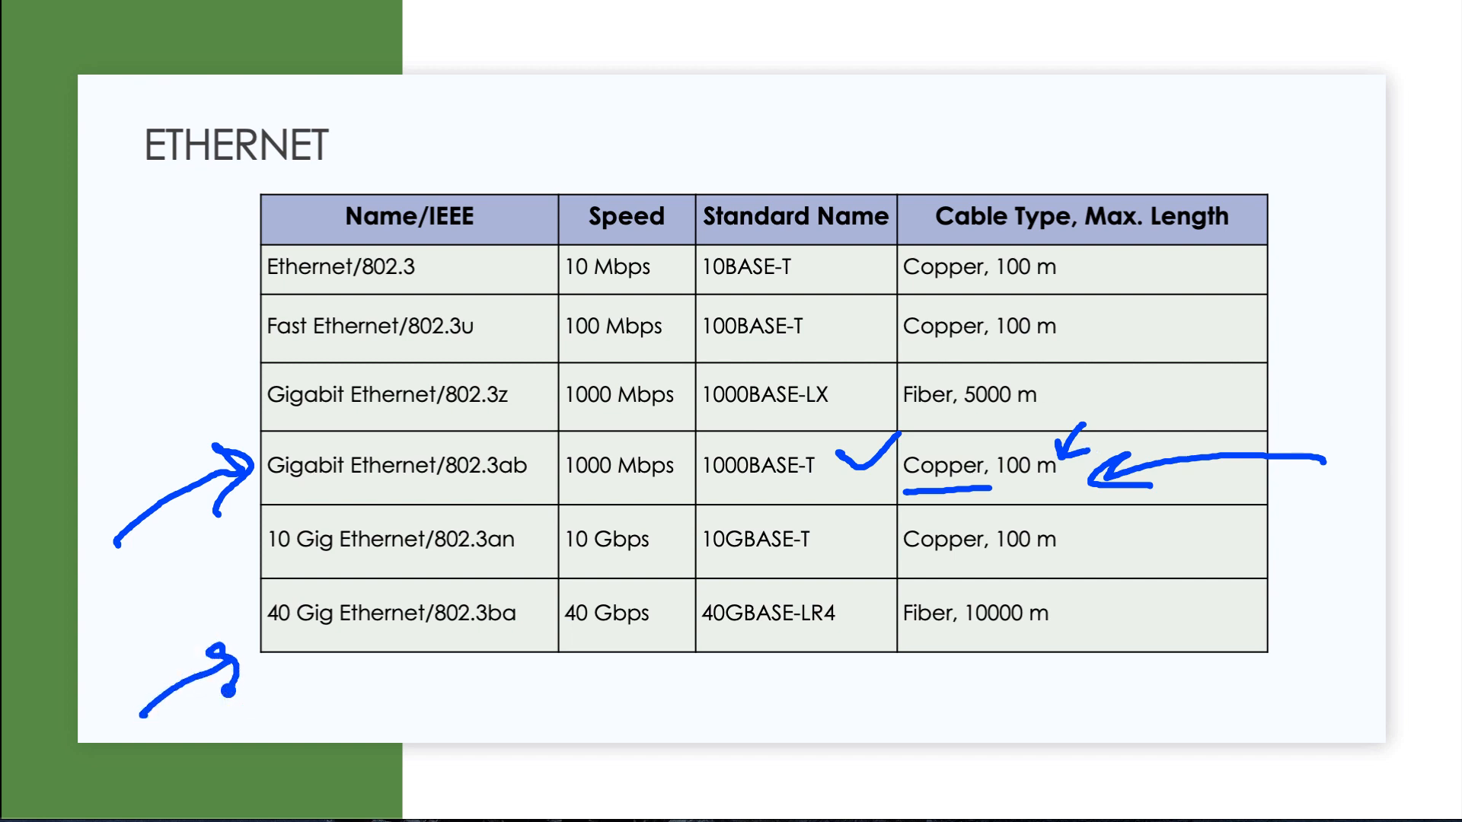
left_click_drag(876, 731, 932, 653)
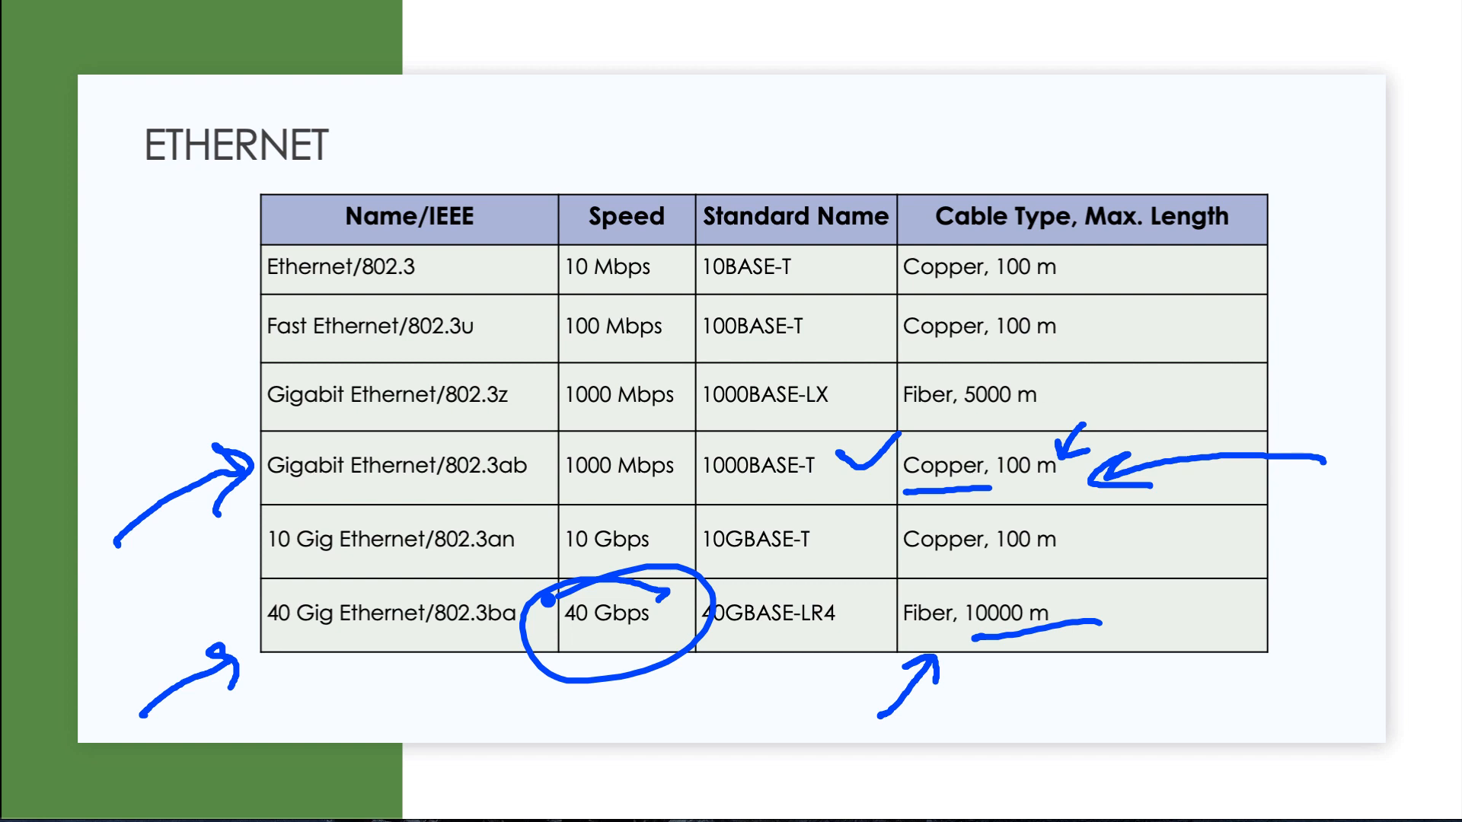
key("Right")
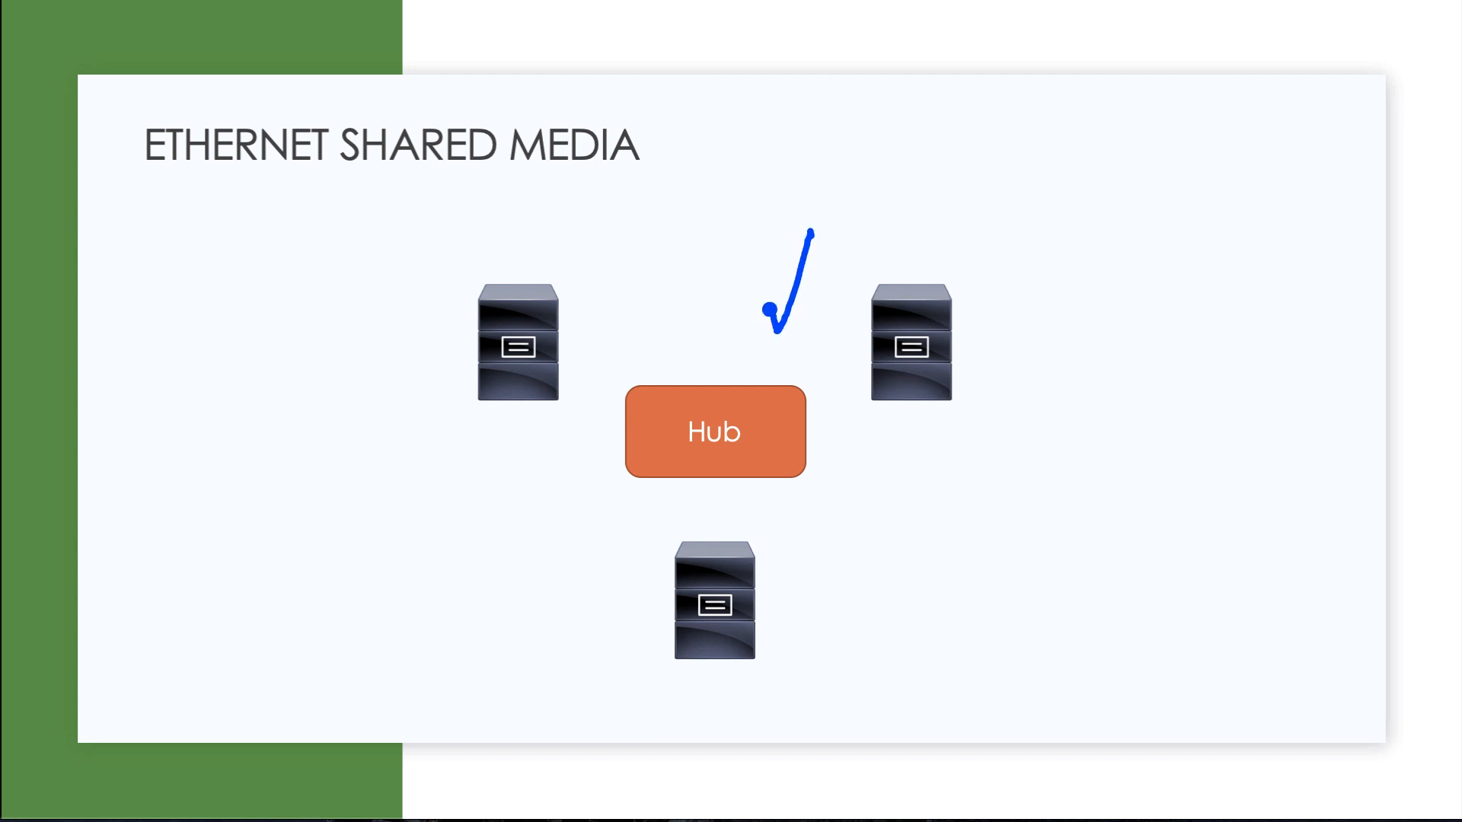
- Advance from the Ethernet Shared Media slide to the Power over Ethernet slide
key("Right")
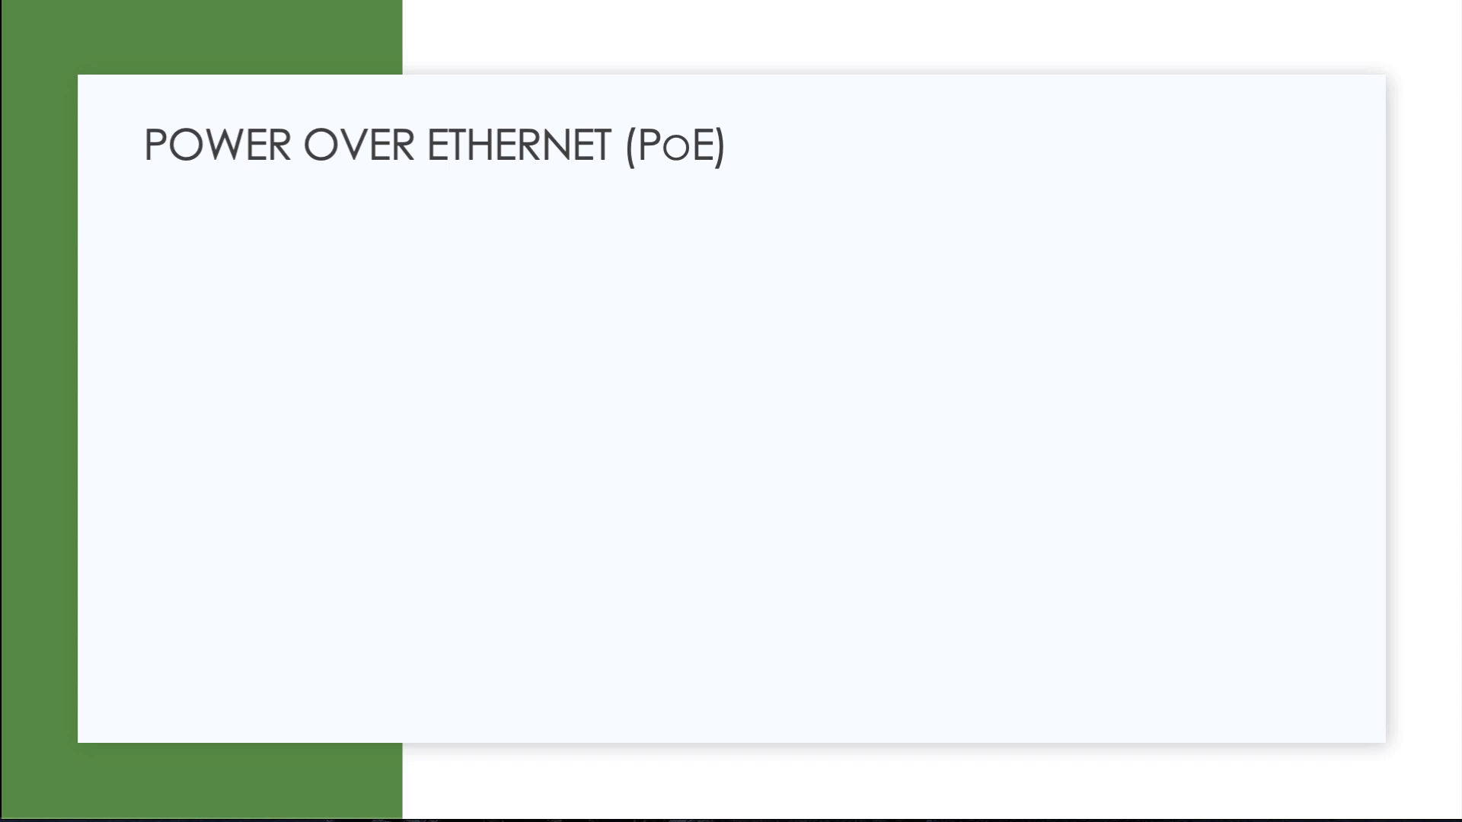